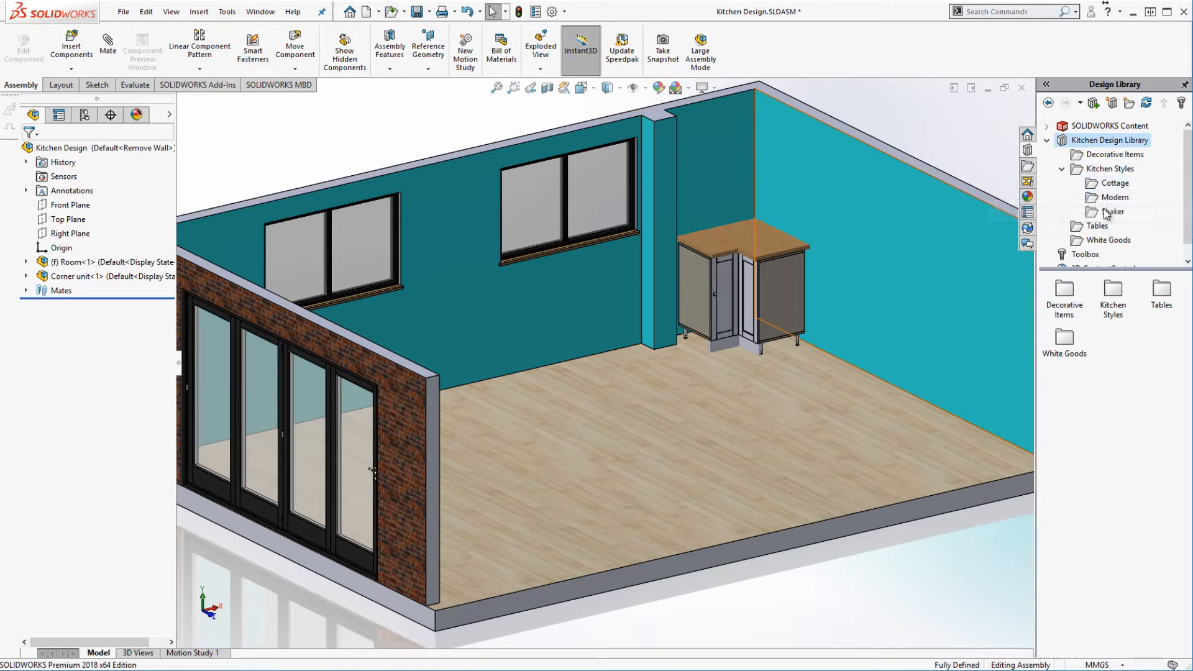
{"action": "mouse_move", "coordinate": [1112, 212]}
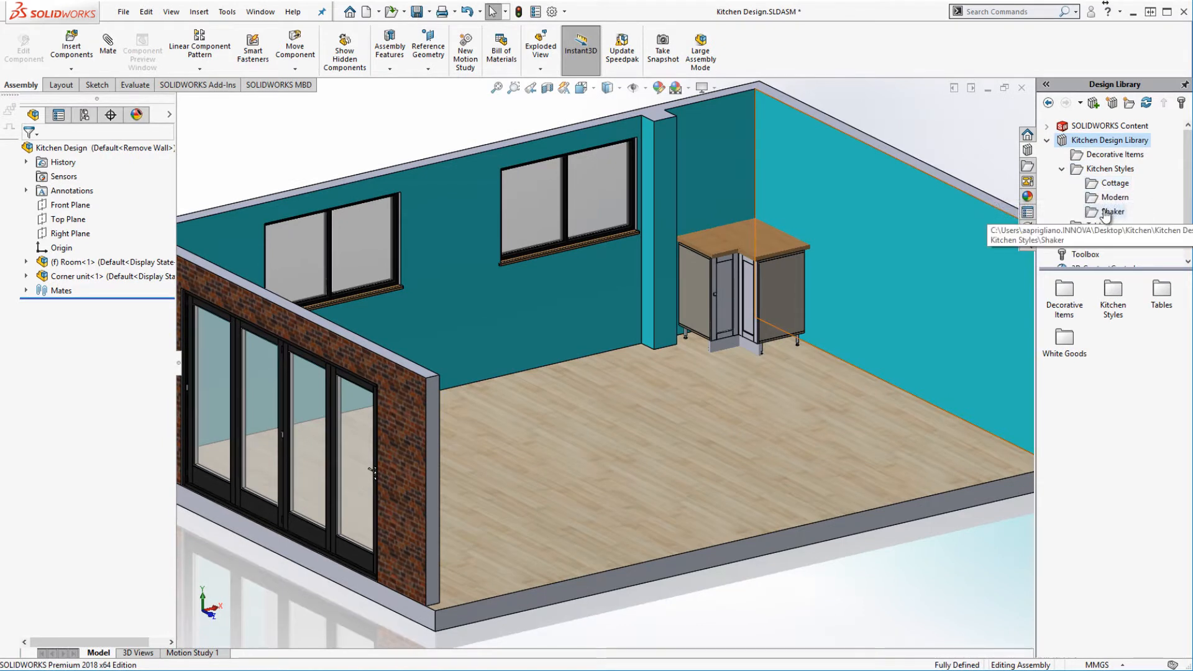
Open the Shaker floor cabinet and preview its 350 Wide and 700 Wide (2 Door) configurations
{"action": "left_click", "coordinate": [1112, 211]}
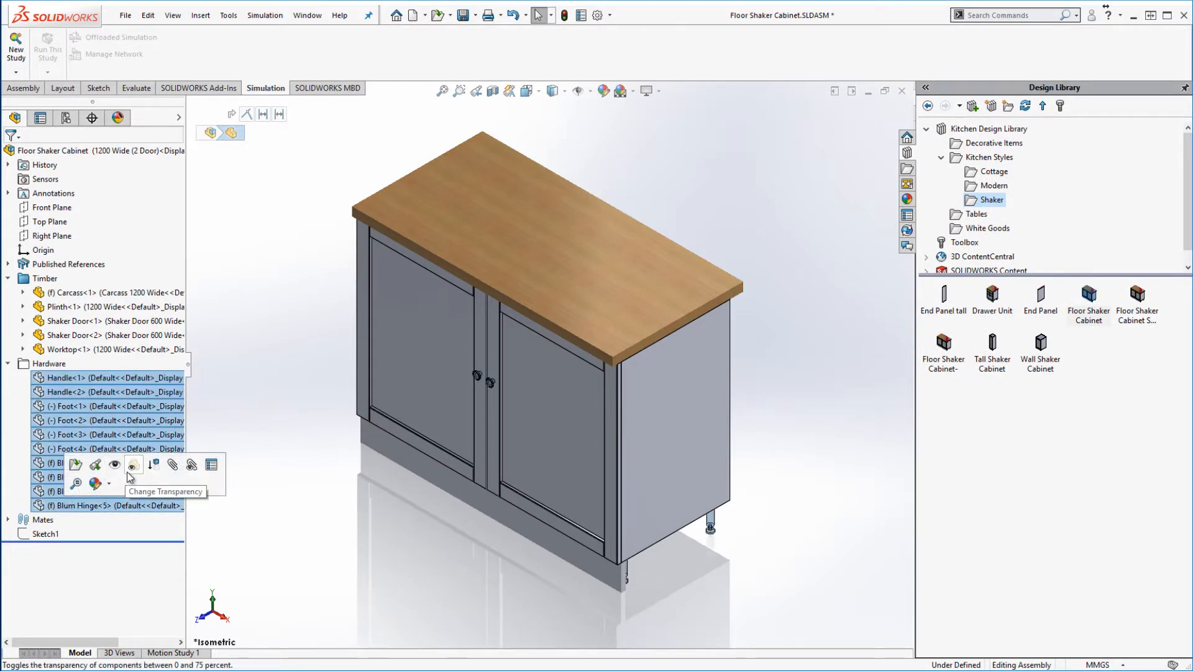
{"action": "left_click", "coordinate": [49, 363]}
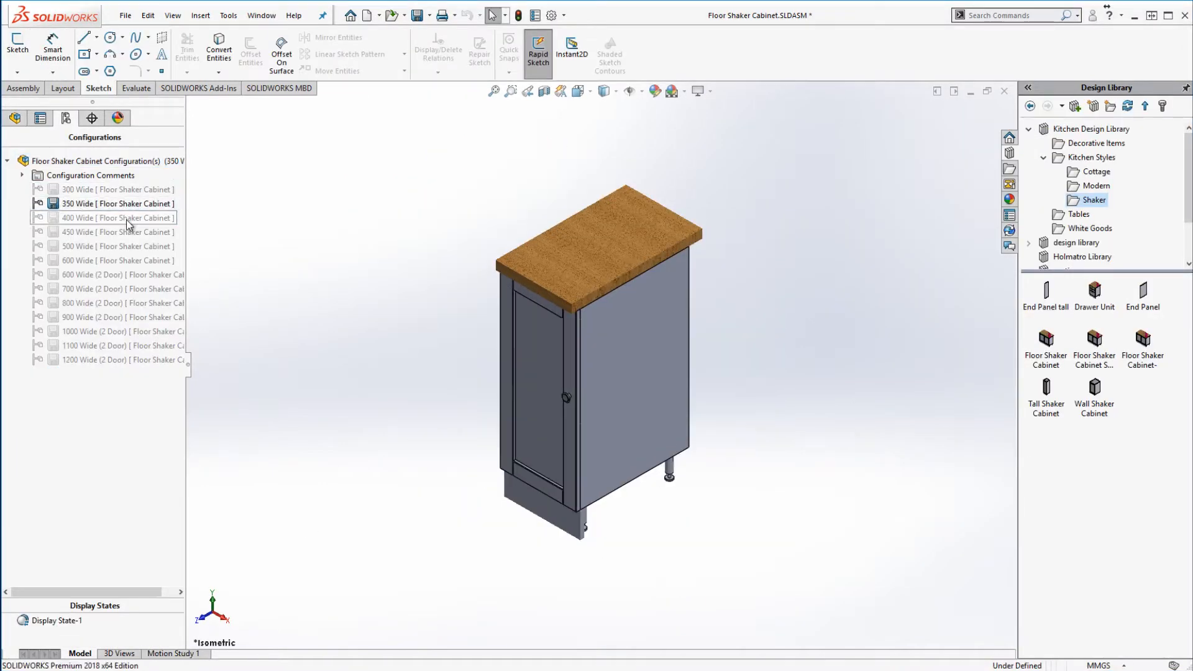
{"action": "double_click", "coordinate": [111, 287]}
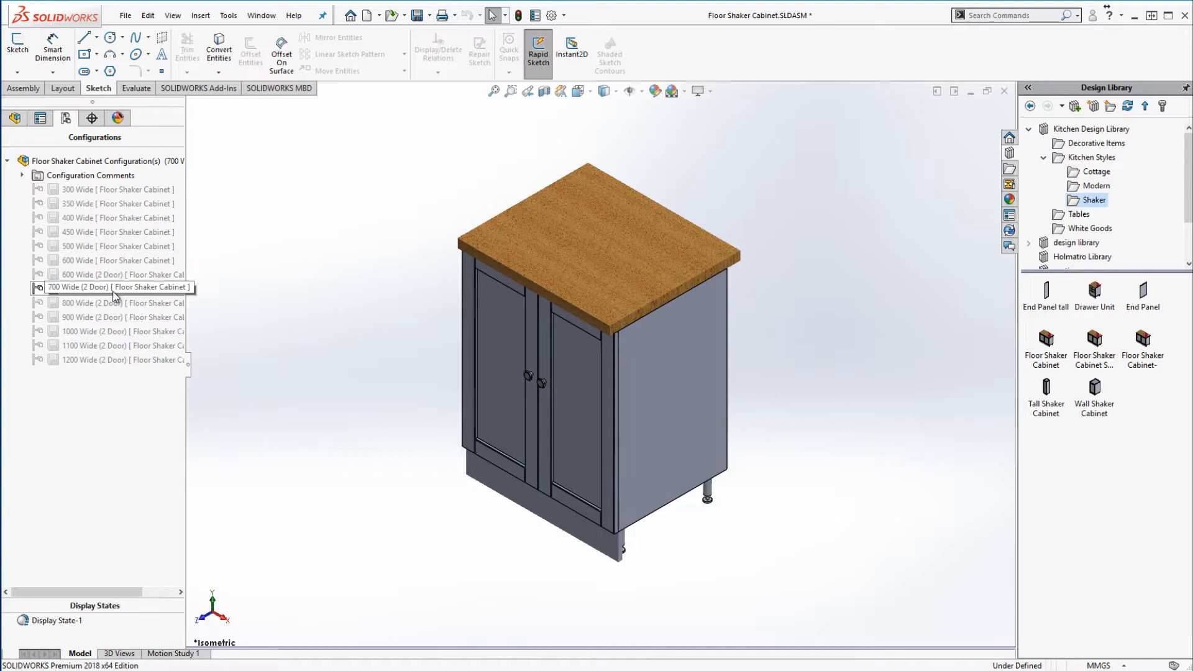
{"action": "double_click", "coordinate": [114, 359]}
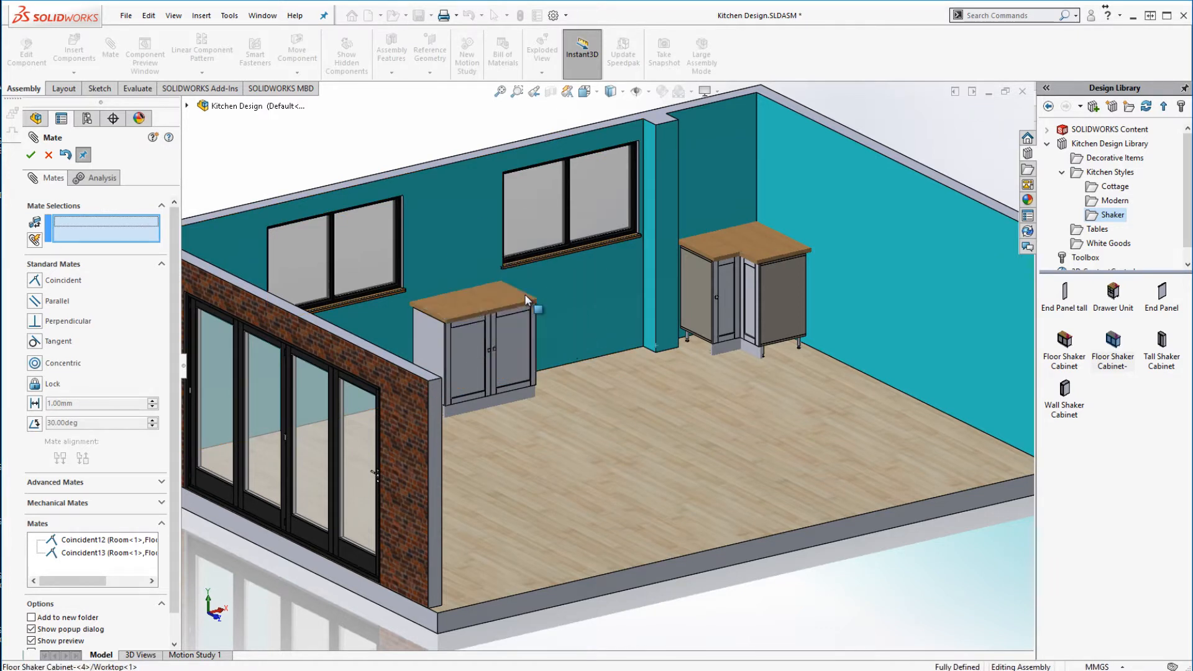
Confirm the coincident mates placing the Shaker floor cabinet against the back wall
{"action": "left_click", "coordinate": [738, 267]}
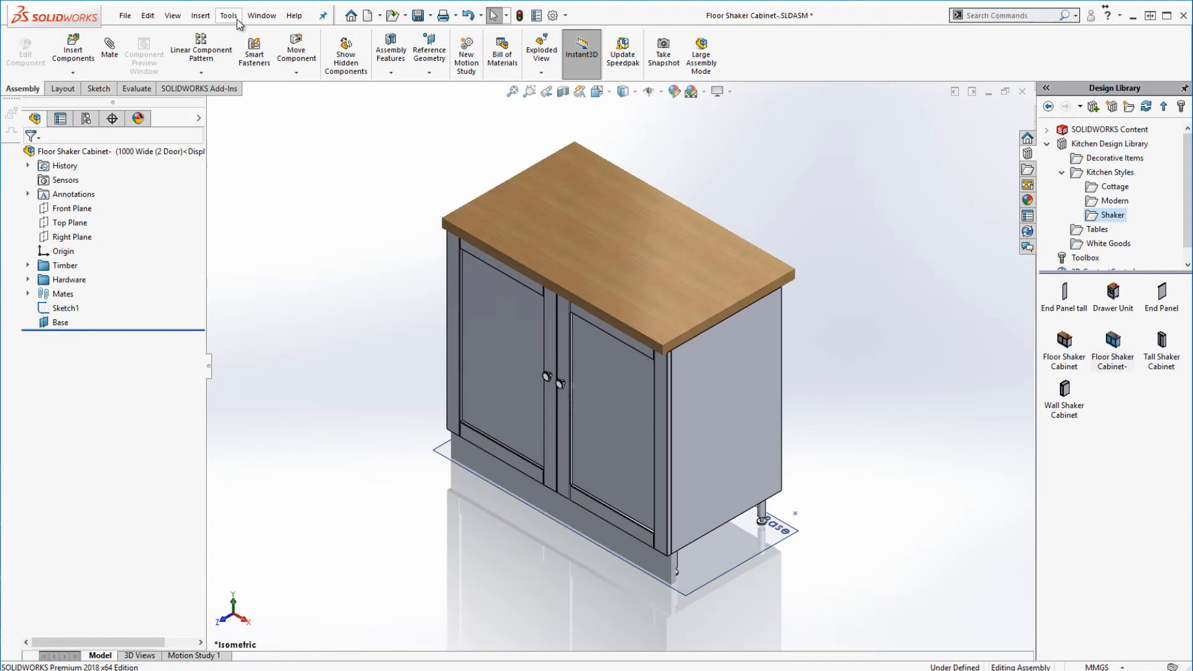
Publish the cabinet with Base as ground plane and Connector1 and Connector2 on its side faces
{"action": "left_click", "coordinate": [227, 14]}
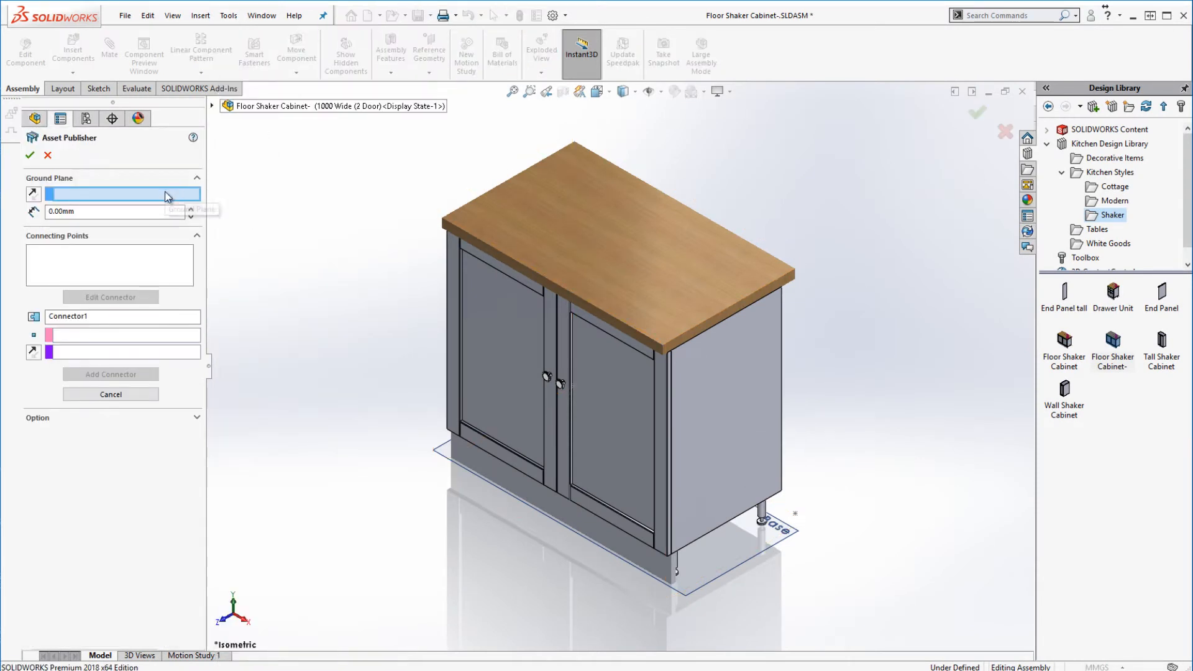
{"action": "mouse_move", "coordinate": [791, 529]}
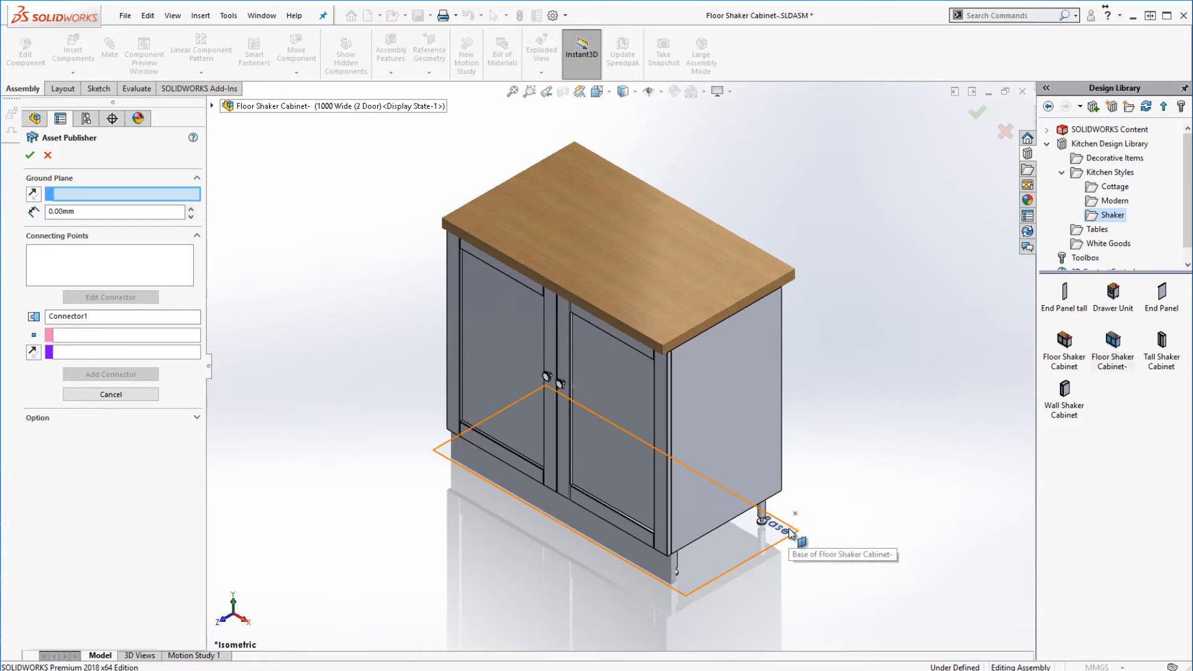
{"action": "left_click", "coordinate": [780, 529]}
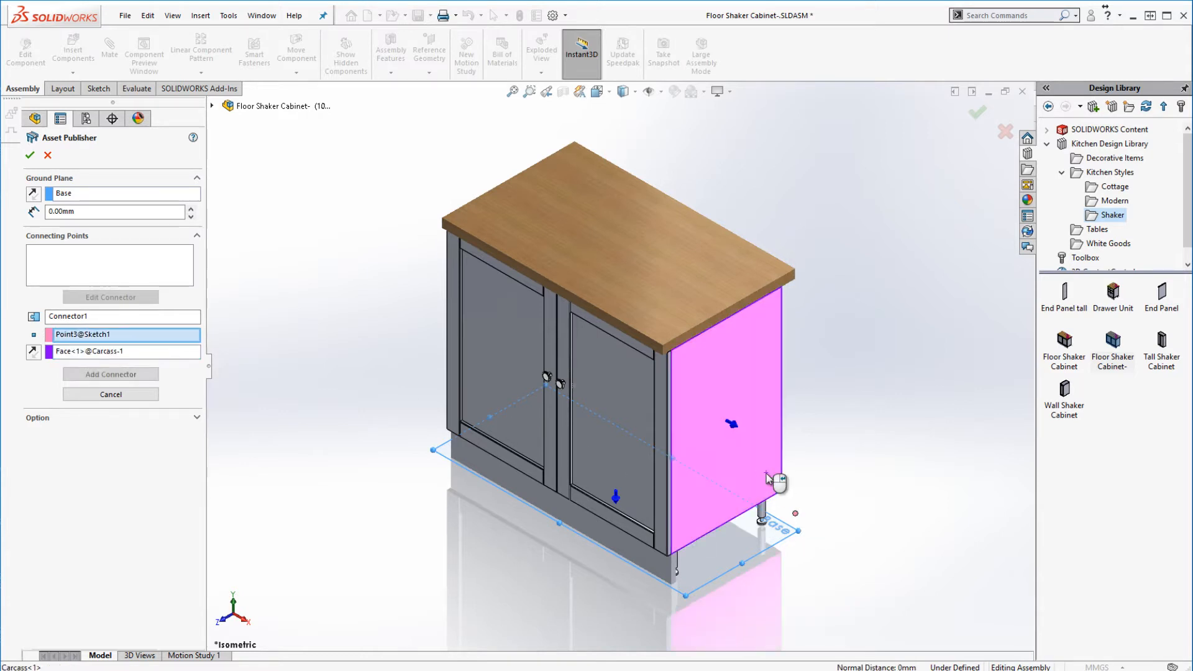
{"action": "left_click", "coordinate": [109, 373]}
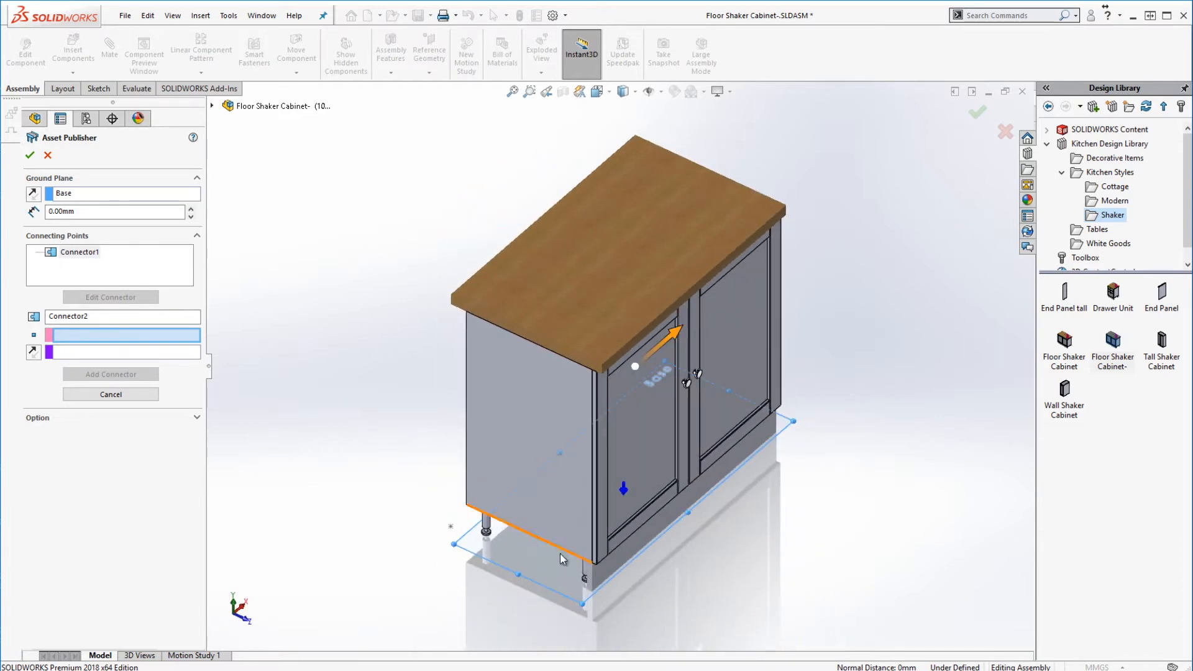
{"action": "left_click", "coordinate": [502, 487]}
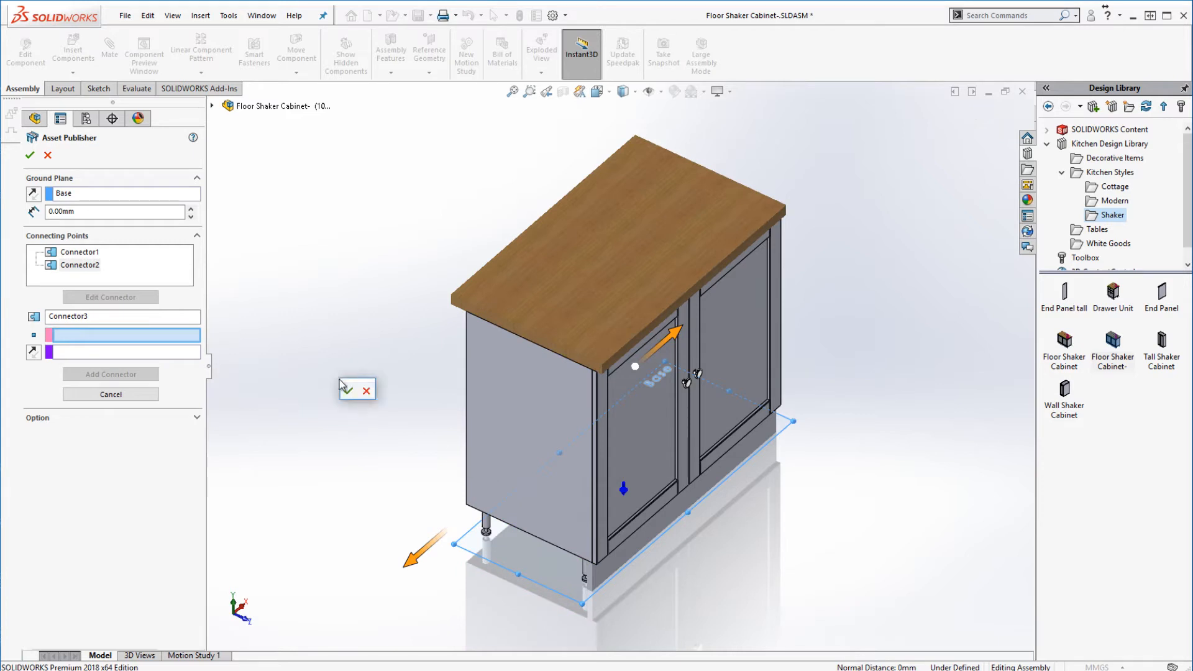
{"action": "left_click", "coordinate": [30, 155]}
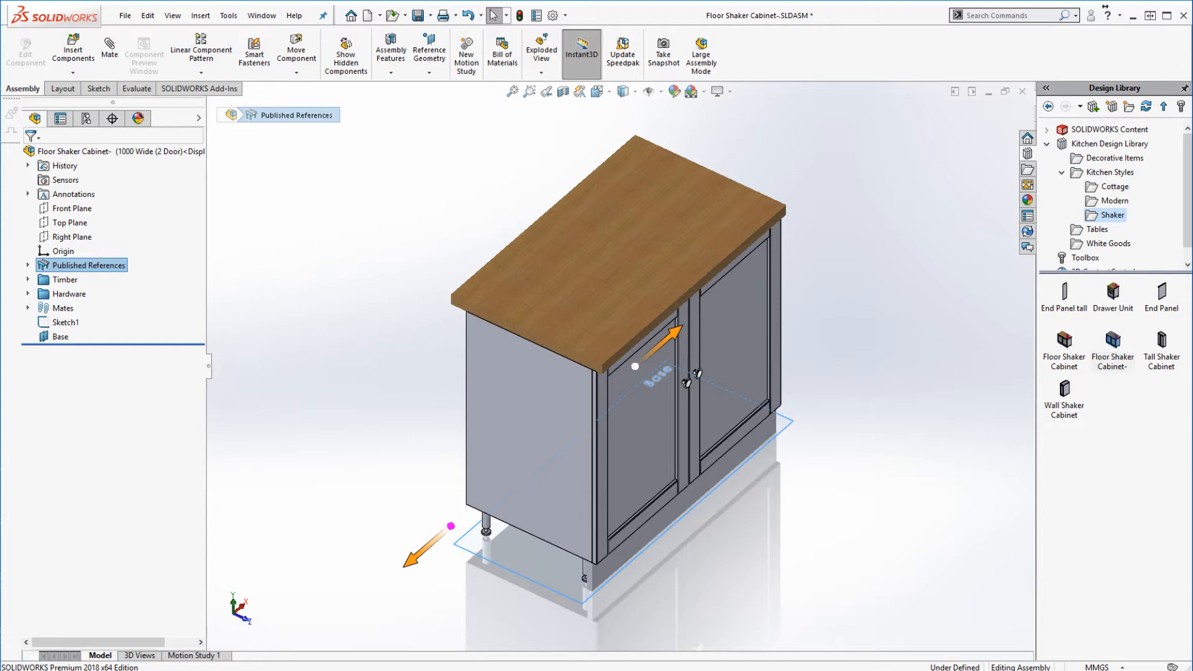
{"action": "left_click", "coordinate": [200, 15]}
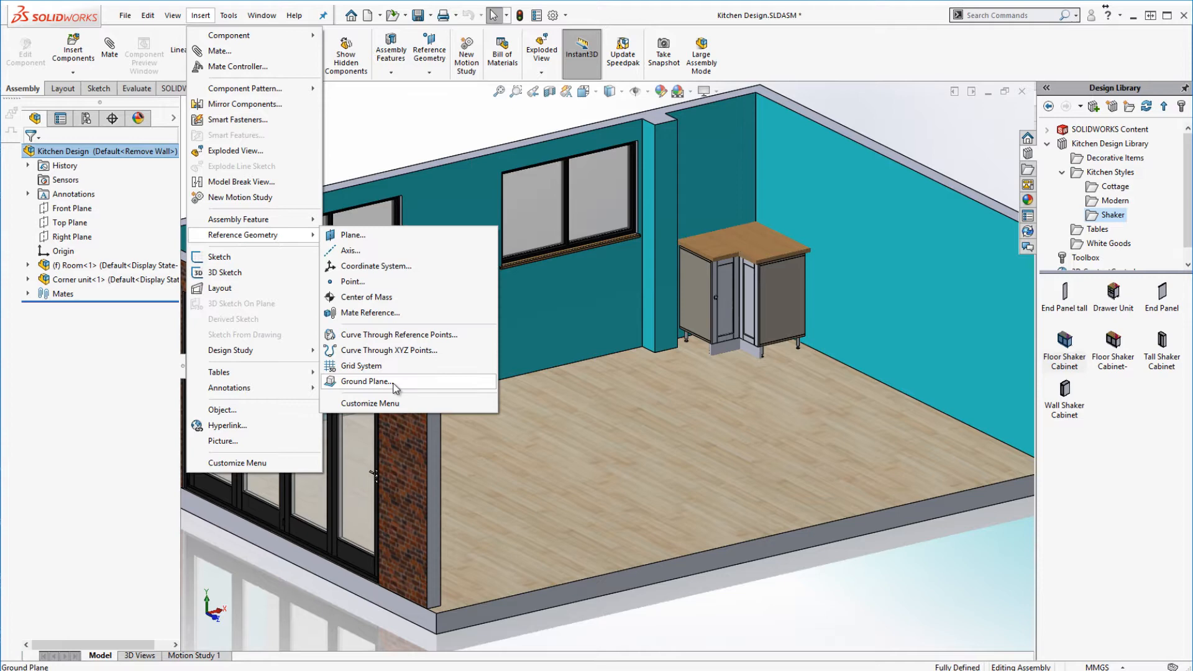
Add a floor ground plane and magnetically snap Shaker floor cabinets along the kitchen walls
{"action": "left_click", "coordinate": [367, 381]}
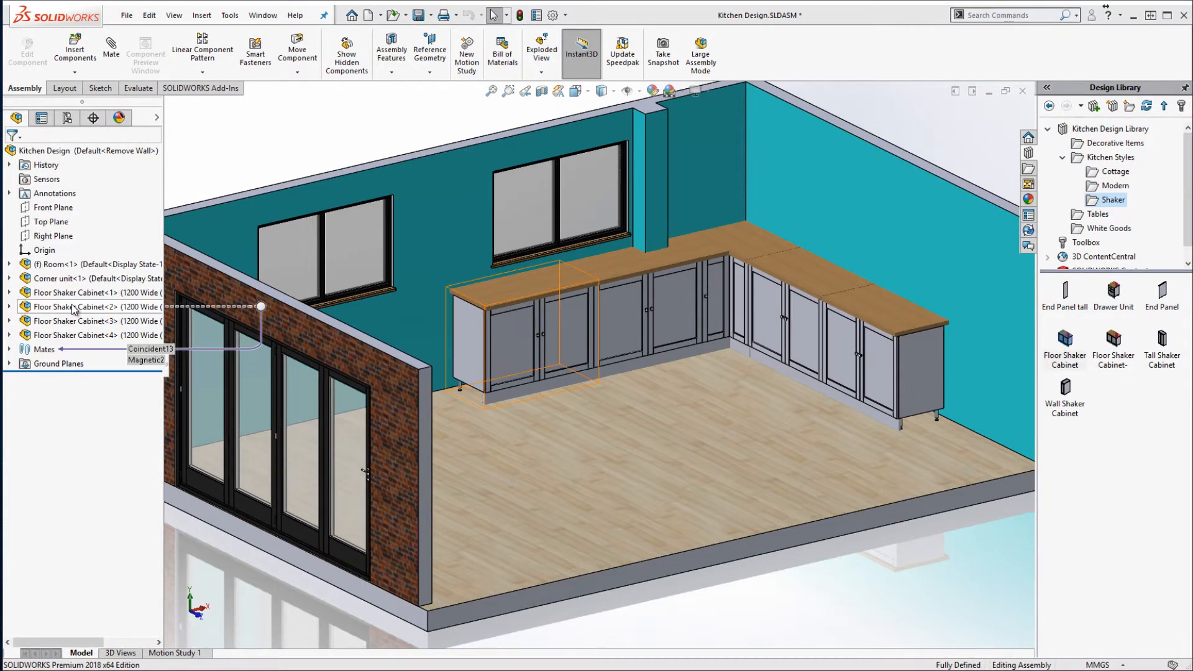
{"action": "left_click", "coordinate": [265, 238]}
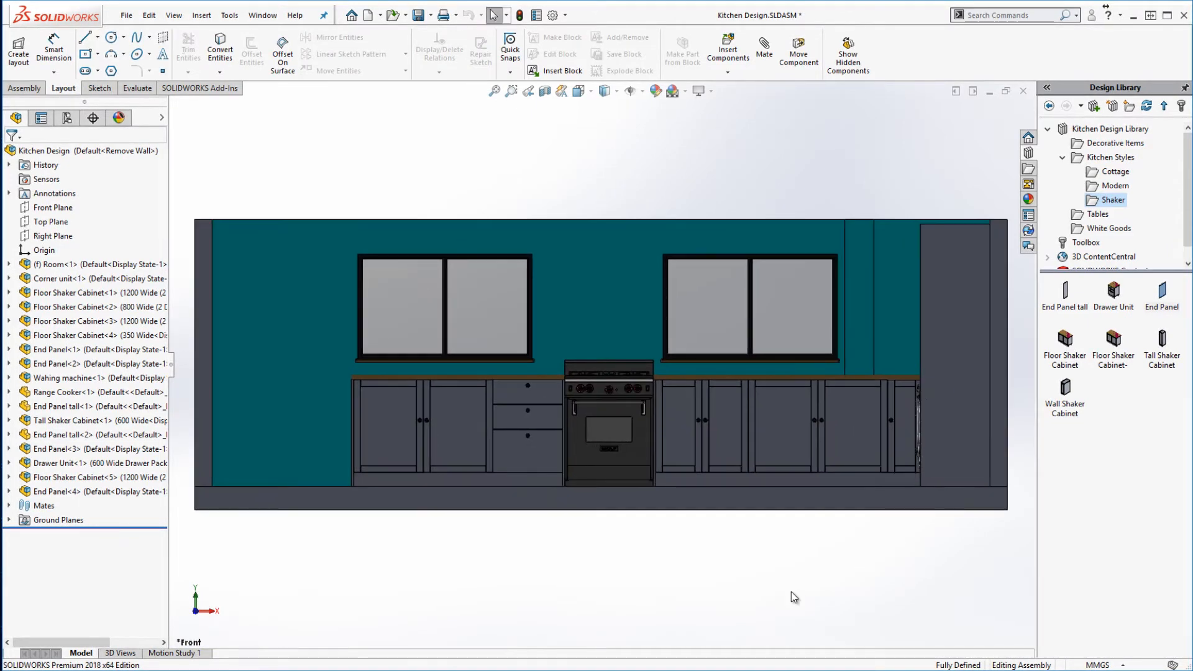
Switch Floor Shaker Cabinet<2> to the 900 Wide (2 Door) configuration
{"action": "left_click", "coordinate": [91, 306]}
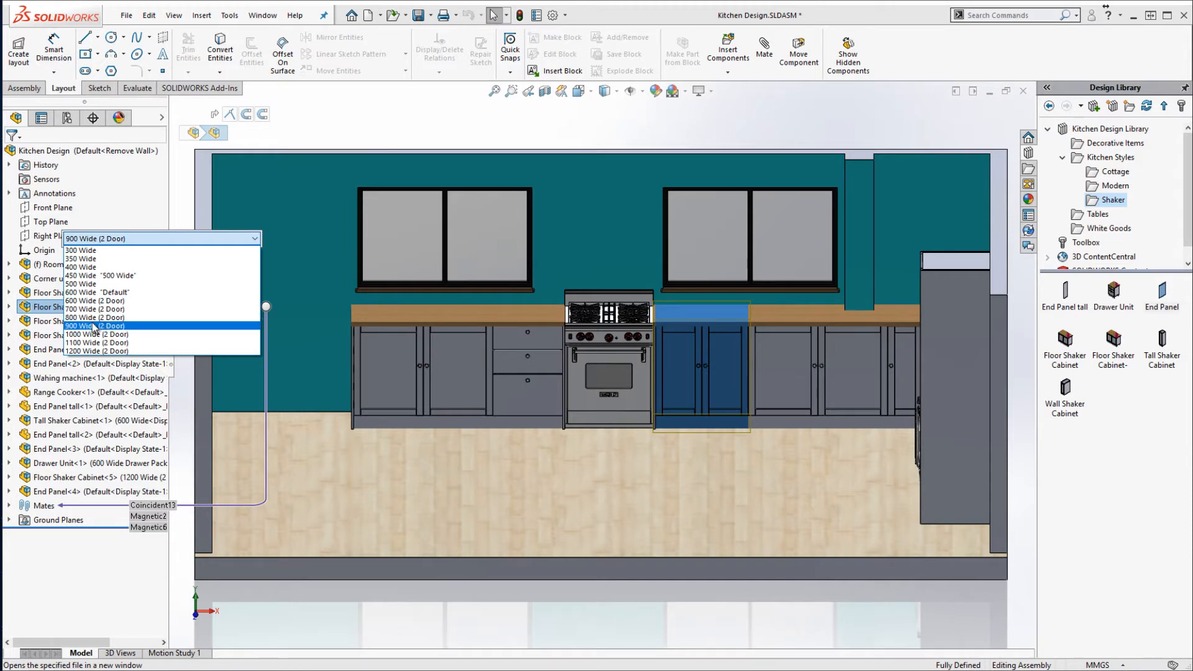
{"action": "left_click", "coordinate": [95, 326]}
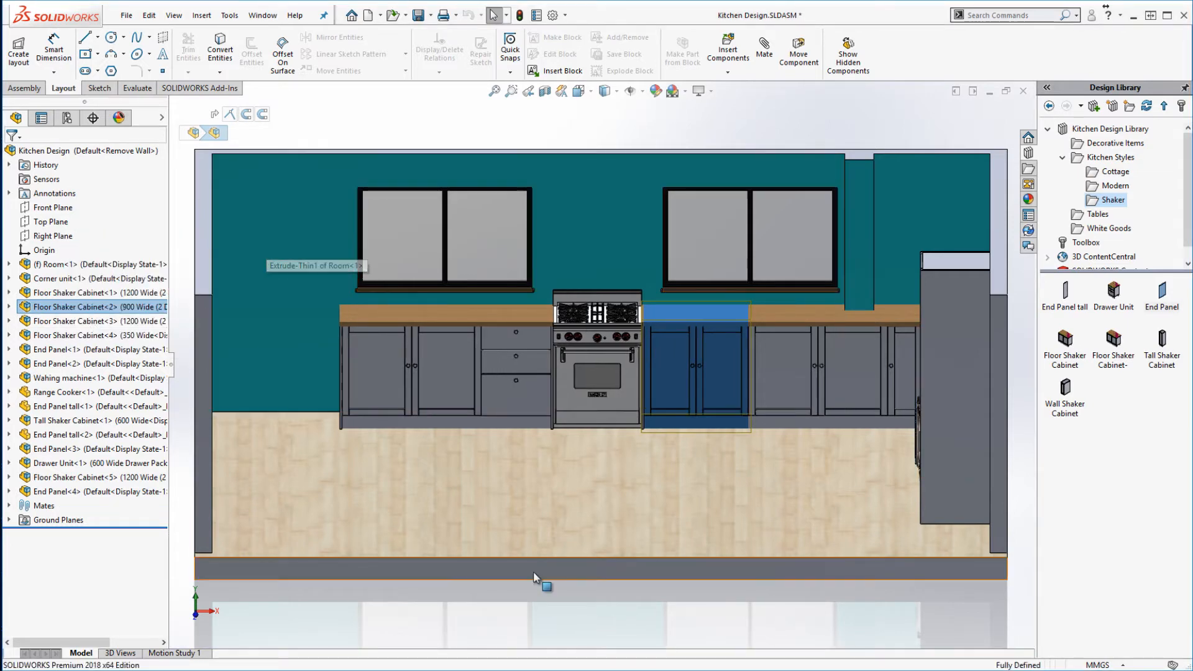
{"action": "left_click", "coordinate": [201, 14]}
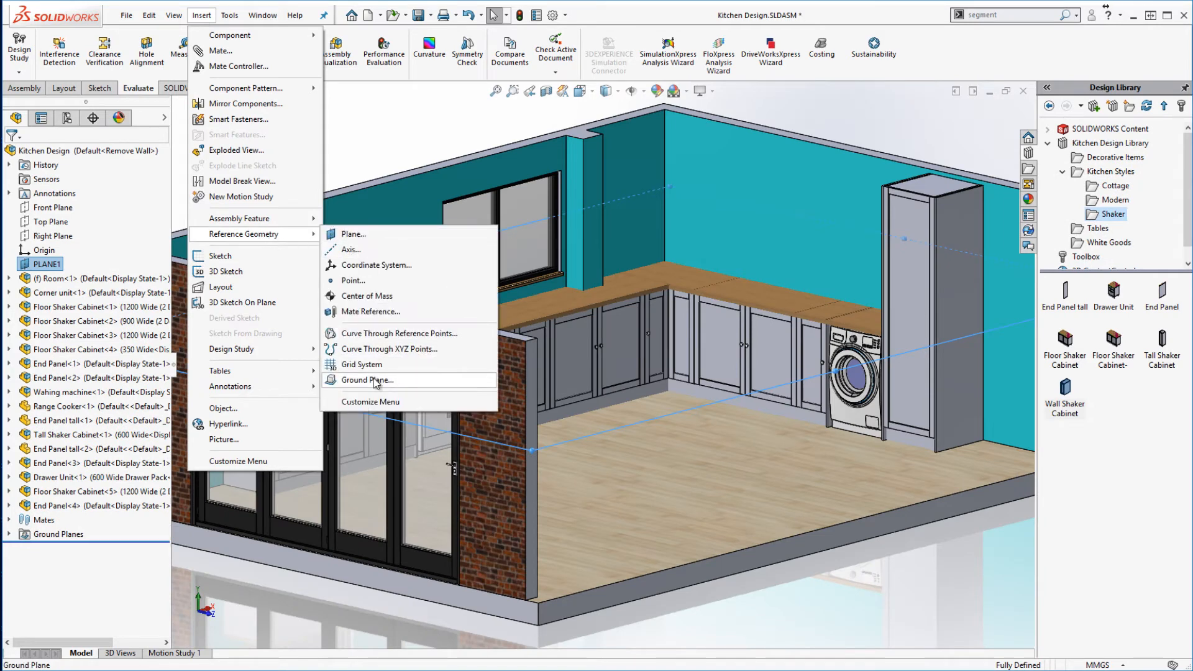
Make PLANE1 a ground plane for the raised run of cabinets
{"action": "left_click", "coordinate": [367, 379]}
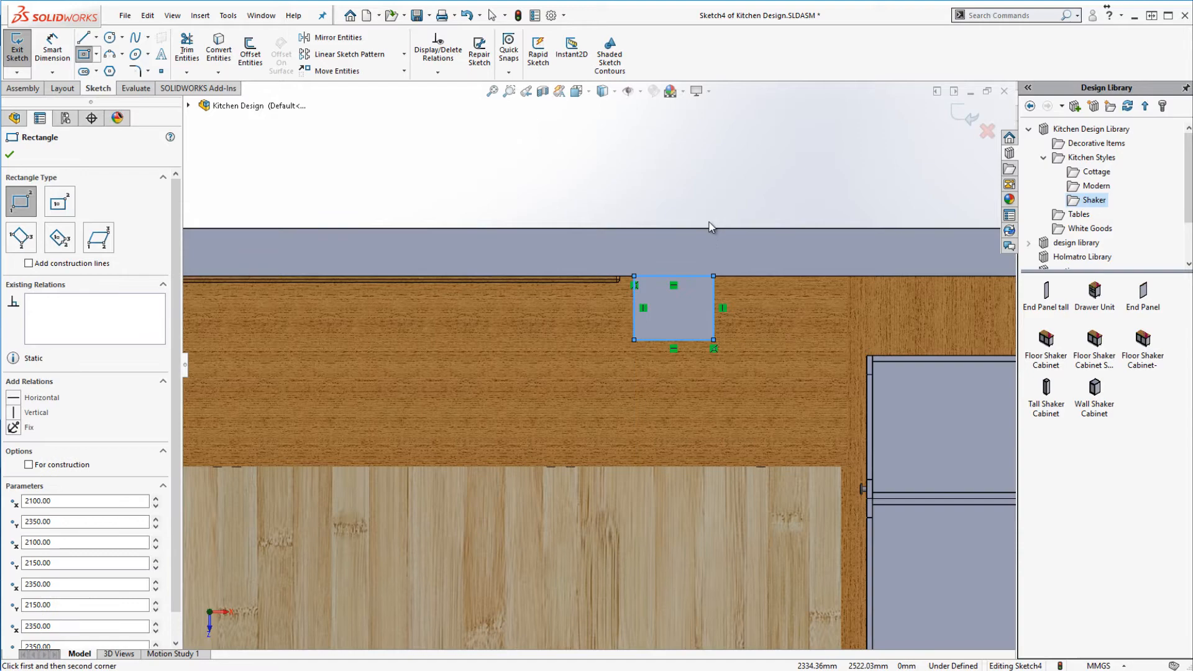
Cut a worktop rectangle Through All, propagated to parts, and isolate the carcass to check it
{"action": "left_click", "coordinate": [17, 50]}
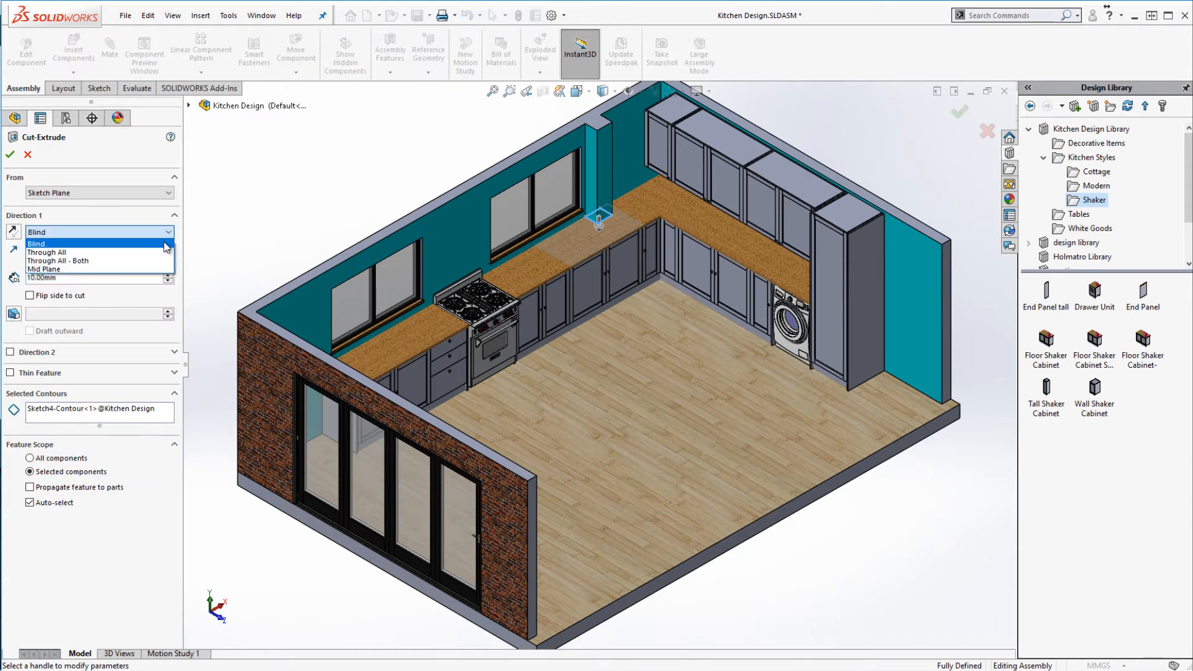
{"action": "left_click", "coordinate": [47, 251]}
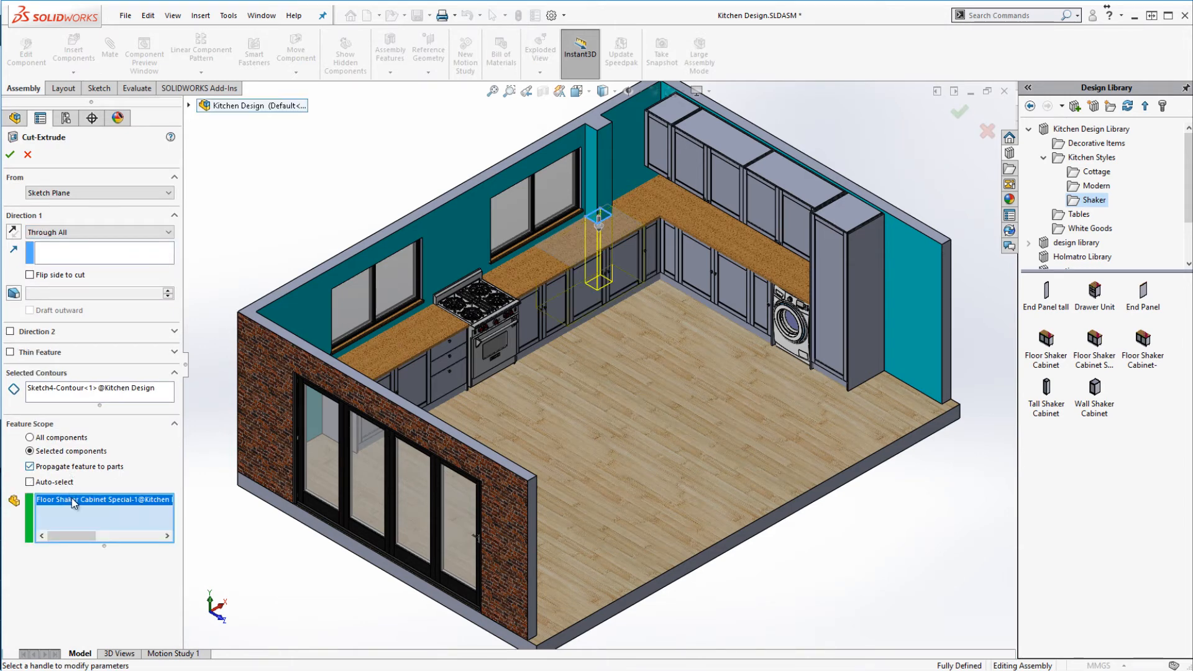
{"action": "right_click", "coordinate": [92, 533]}
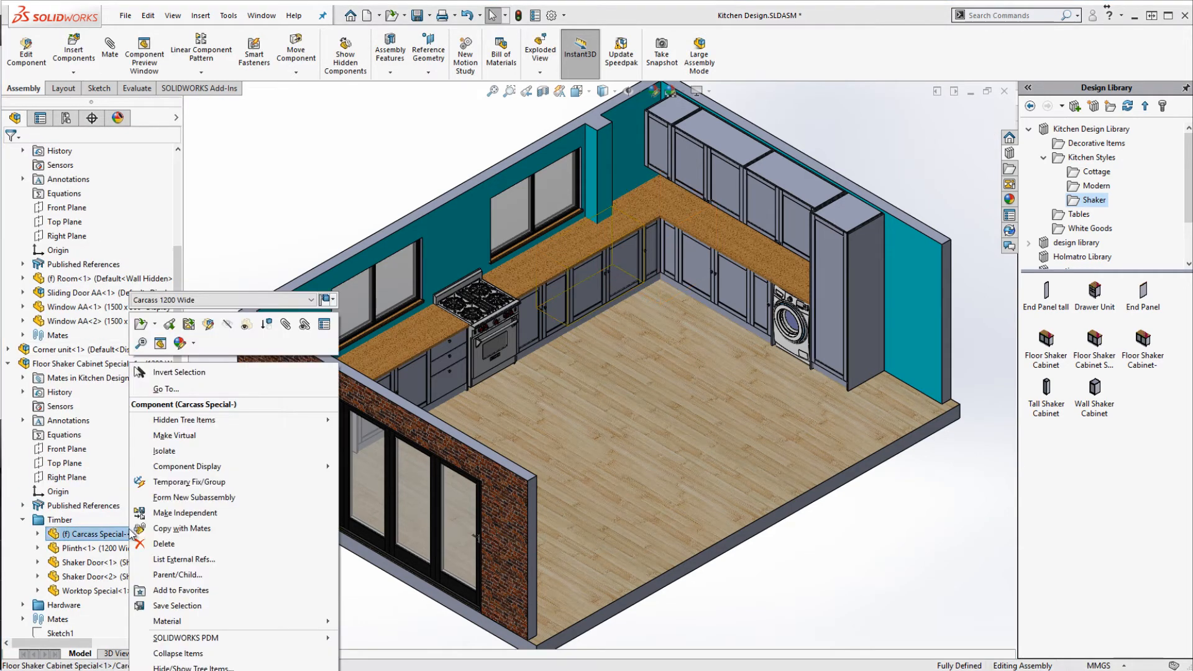
{"action": "left_click", "coordinate": [163, 451]}
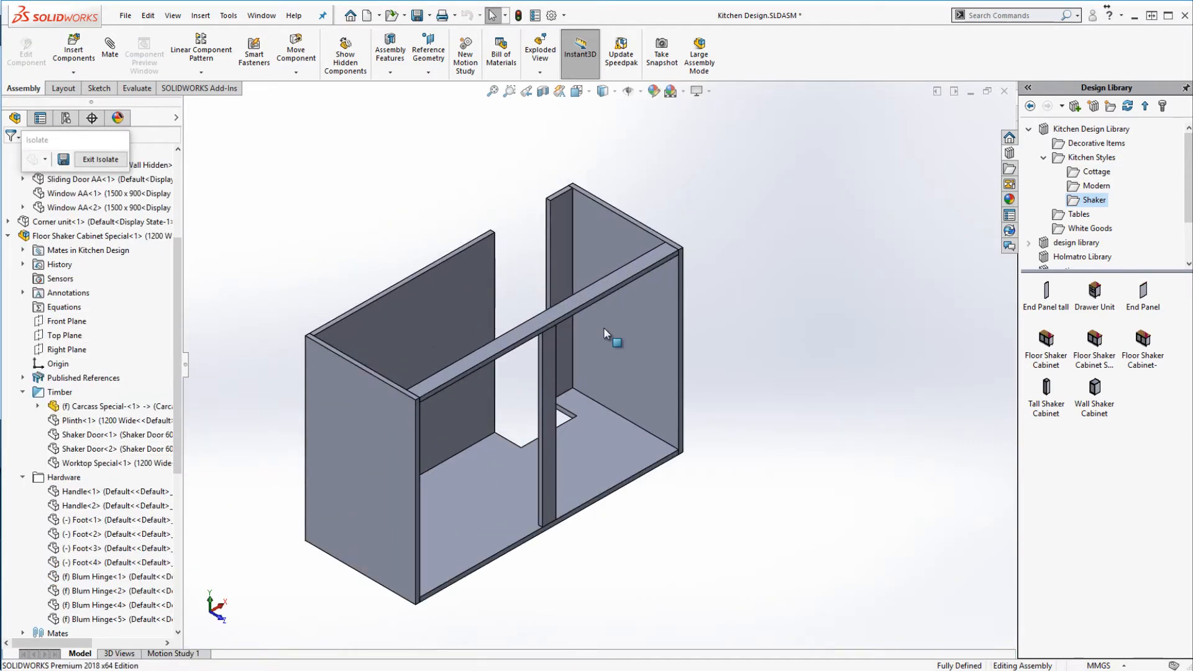
{"action": "mouse_move", "coordinate": [614, 342]}
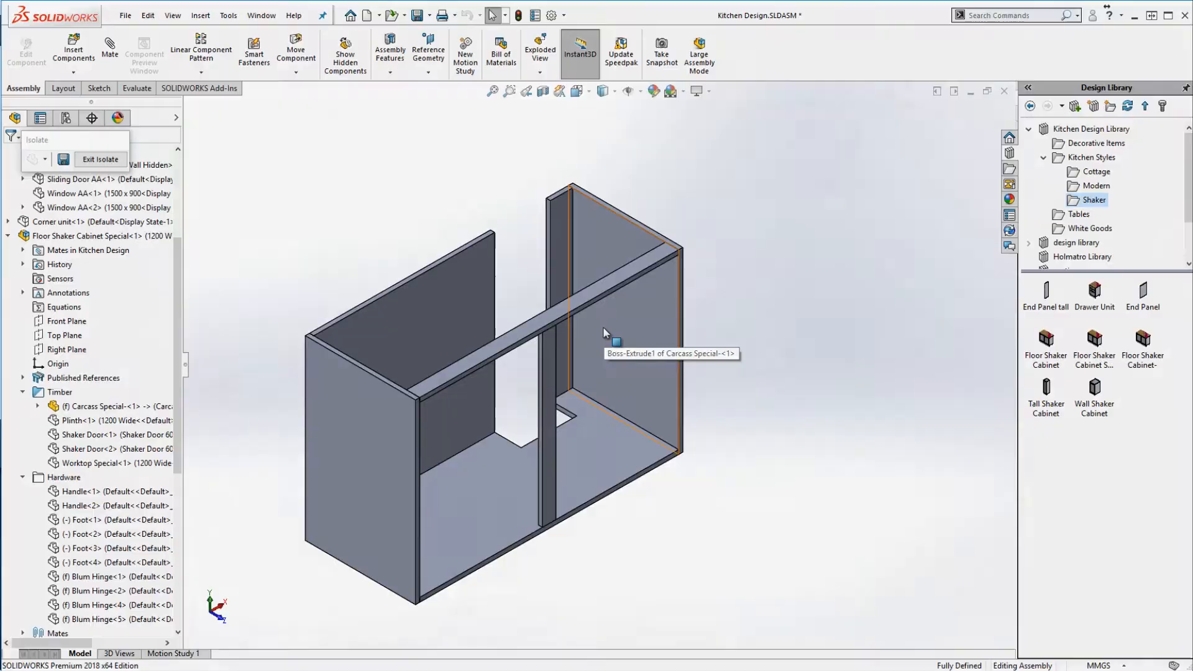
{"action": "left_click", "coordinate": [124, 14]}
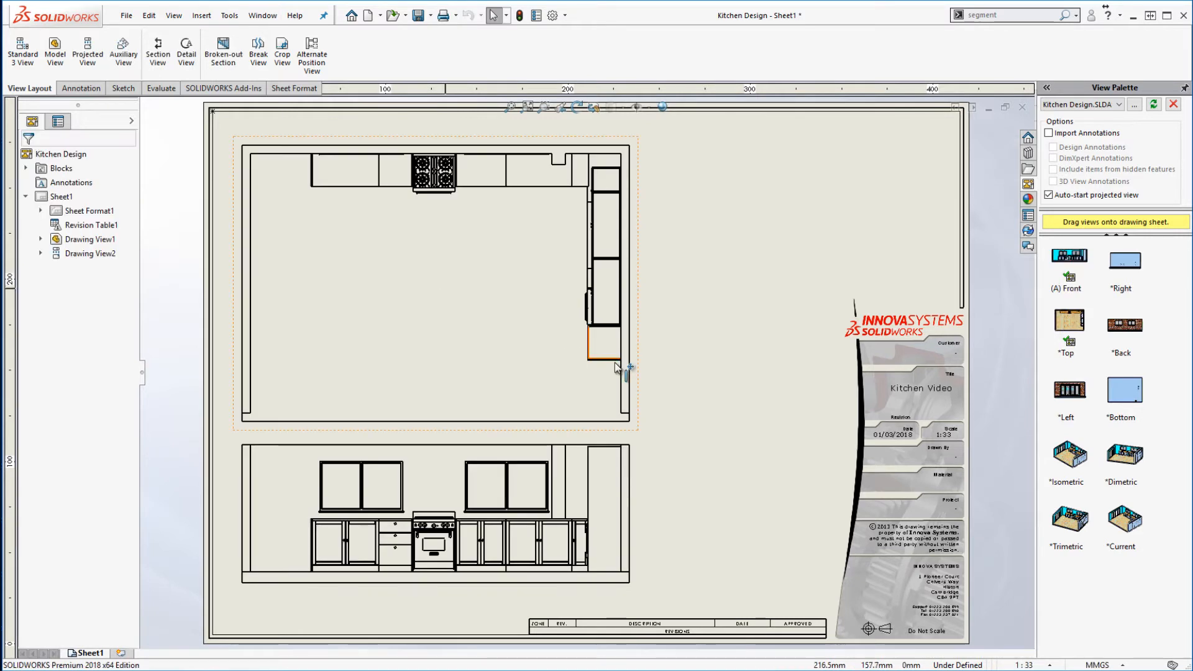
{"action": "mouse_move", "coordinate": [640, 380]}
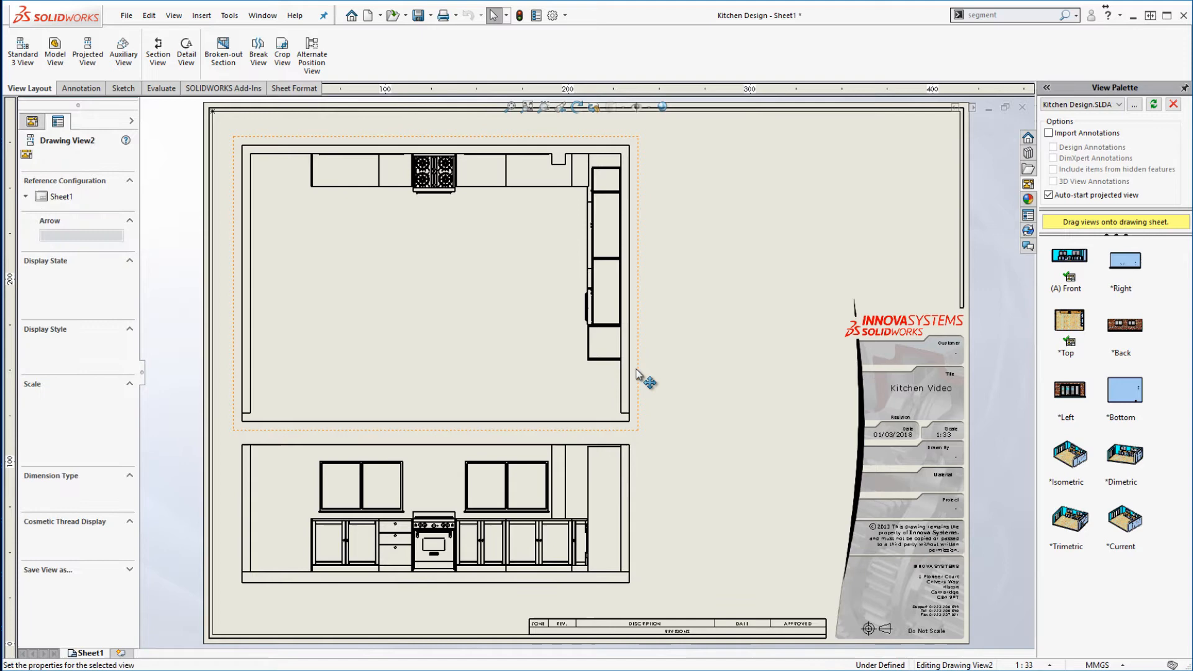
Insert a bill of materials on the kitchen plan view with a SUM equation in the Total cell
{"action": "left_click", "coordinate": [768, 381]}
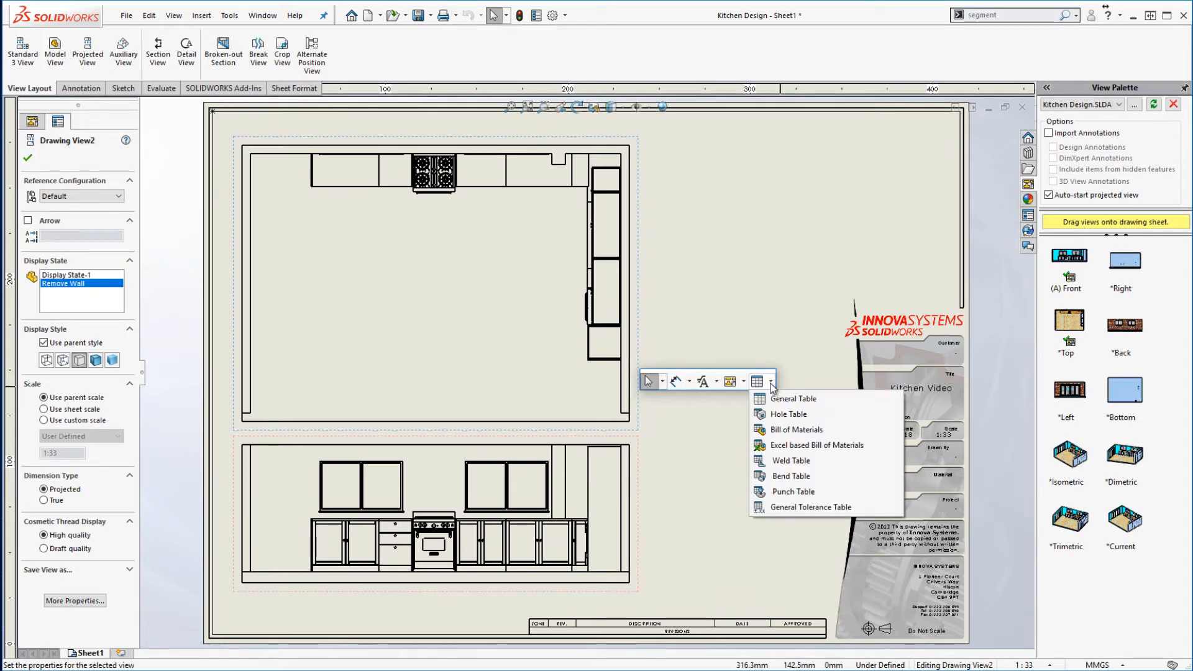
{"action": "left_click", "coordinate": [798, 430]}
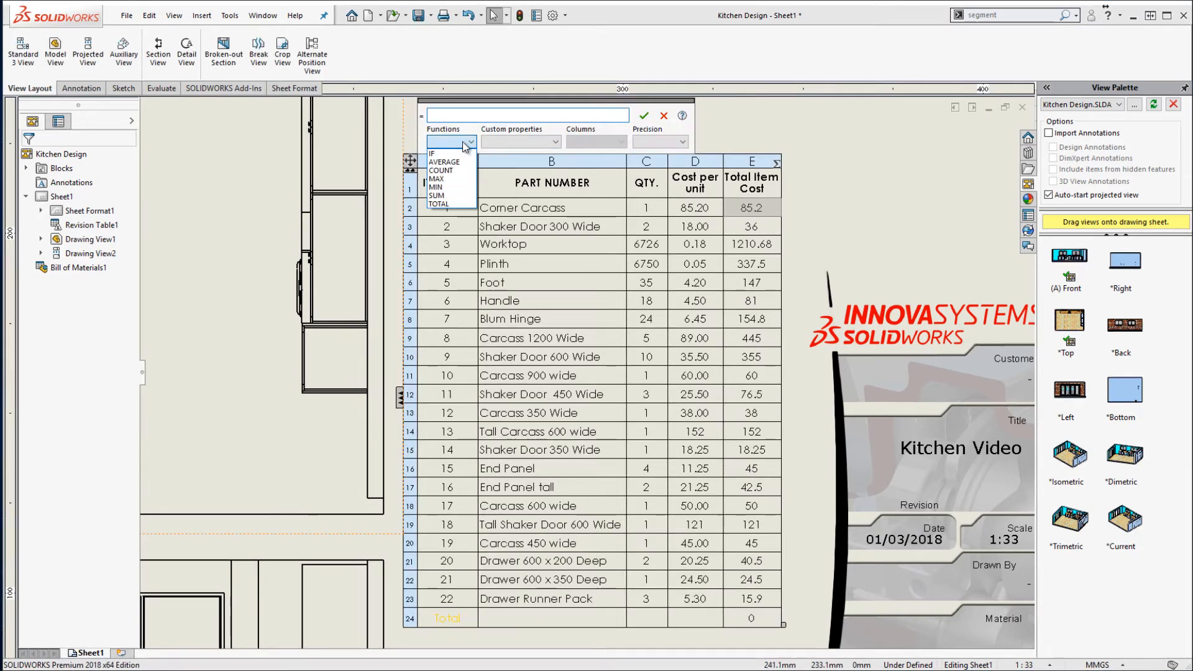
{"action": "left_click", "coordinate": [436, 196]}
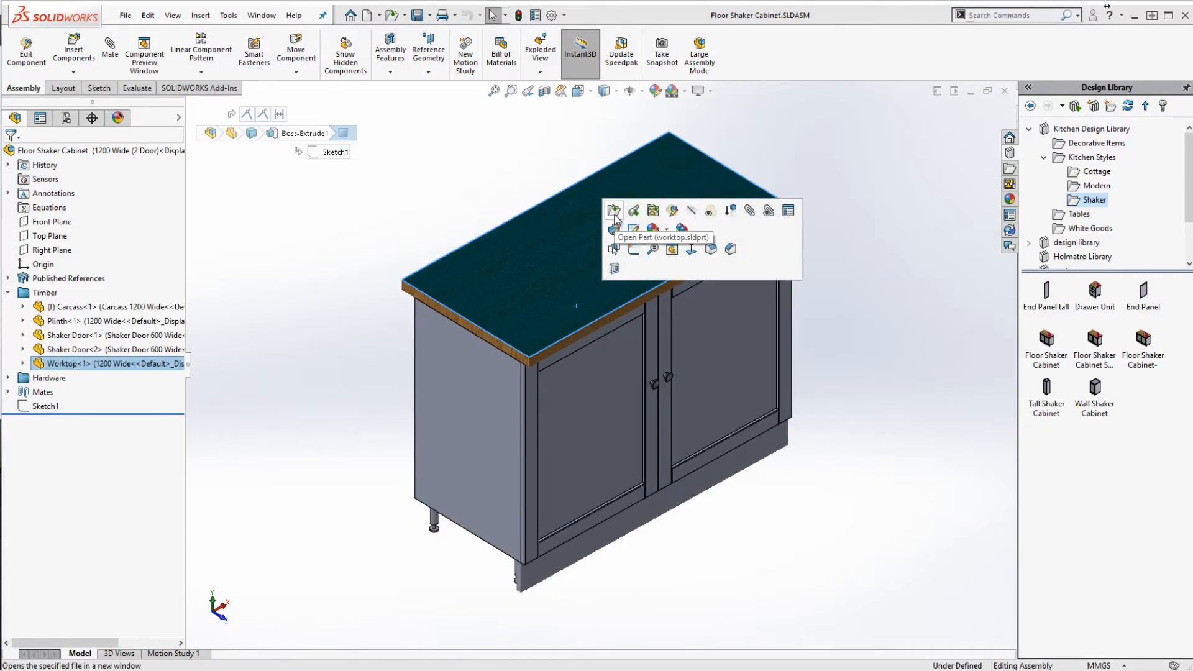
Open the worktop part and review its custom properties: Cost per unit 0.18, length-based quantity
{"action": "left_click", "coordinate": [614, 210]}
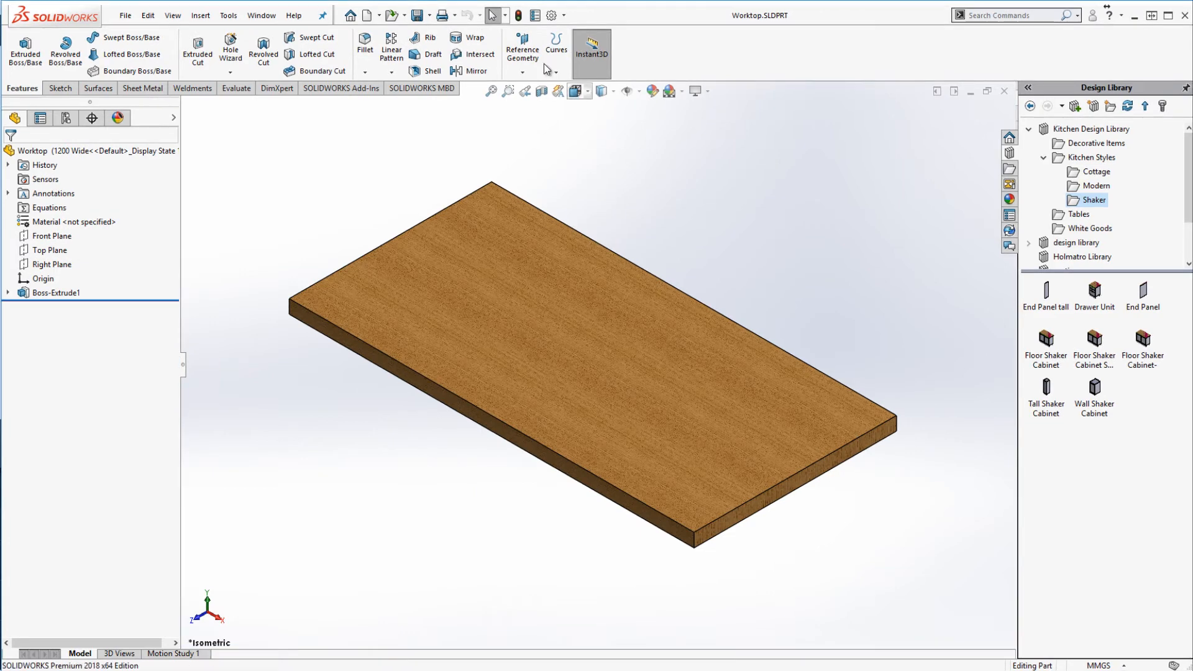
{"action": "left_click", "coordinate": [535, 15]}
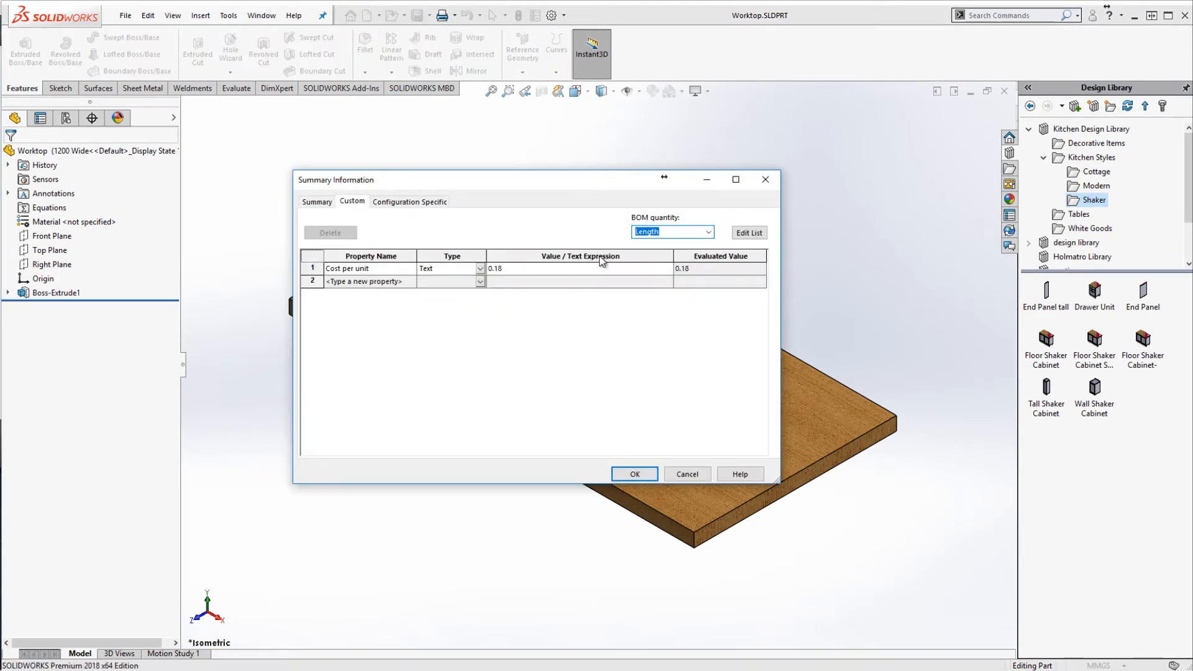
{"action": "left_click", "coordinate": [633, 473]}
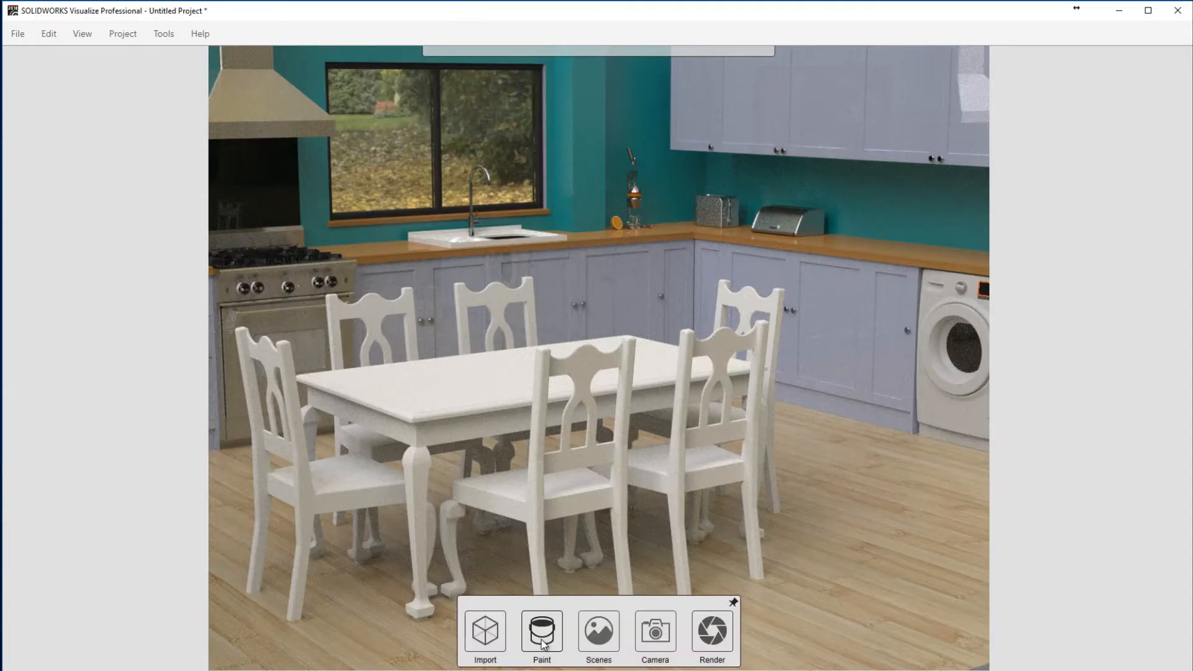
View the rendered kitchen with dining table and chairs and open the Paint options
{"action": "left_click", "coordinate": [541, 633]}
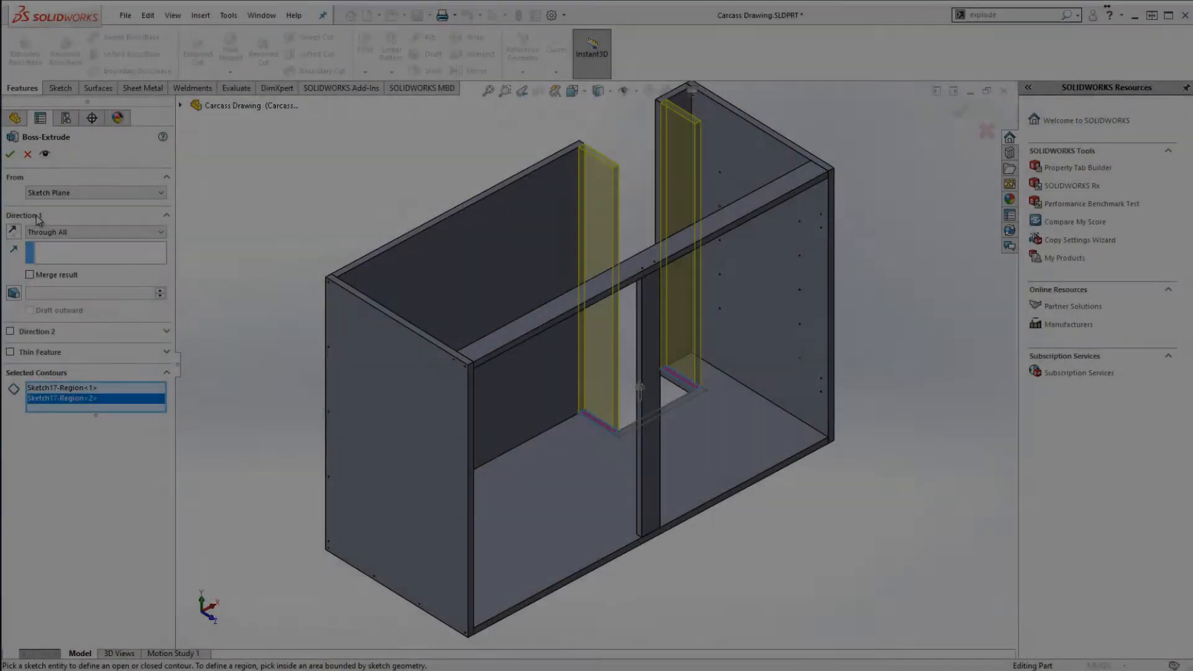
Extrude the two divider panels, check them in the cut list, and balloon the exploded view
{"action": "left_click", "coordinate": [9, 155]}
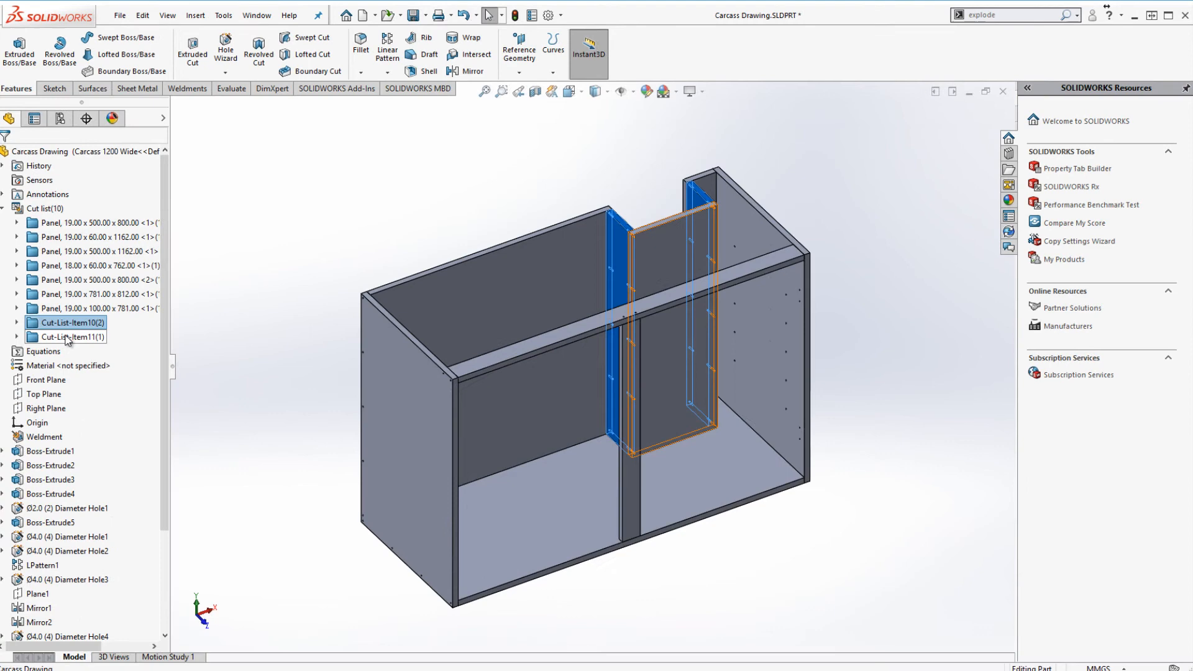
{"action": "left_click", "coordinate": [72, 336]}
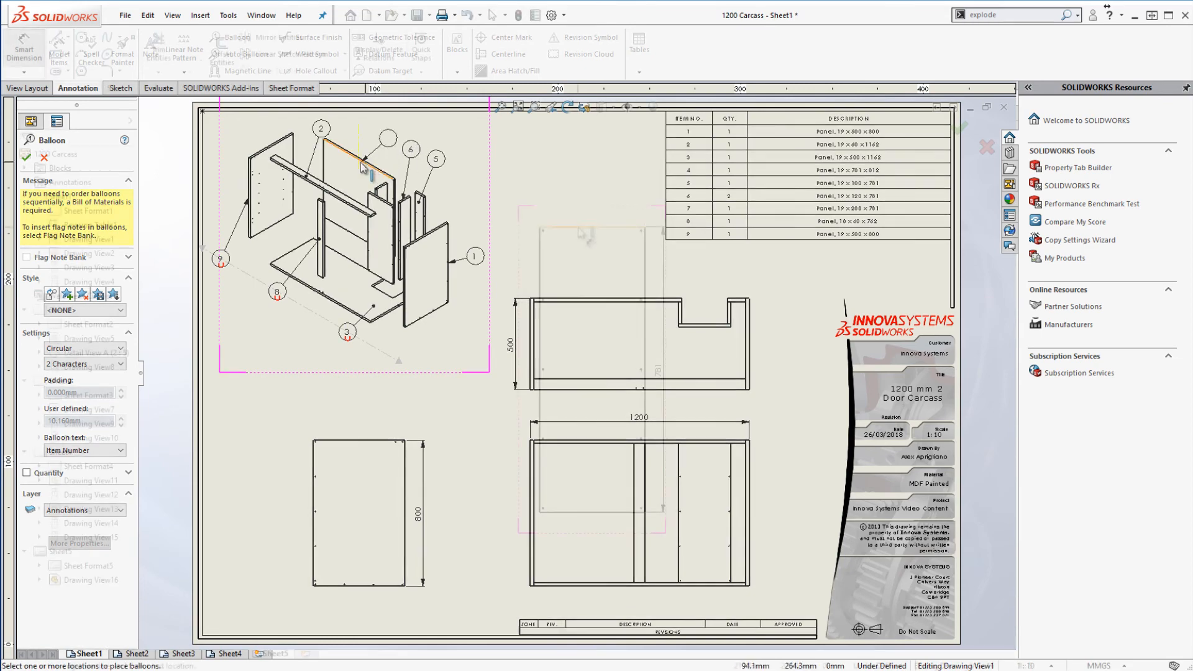
{"action": "left_click", "coordinate": [277, 657]}
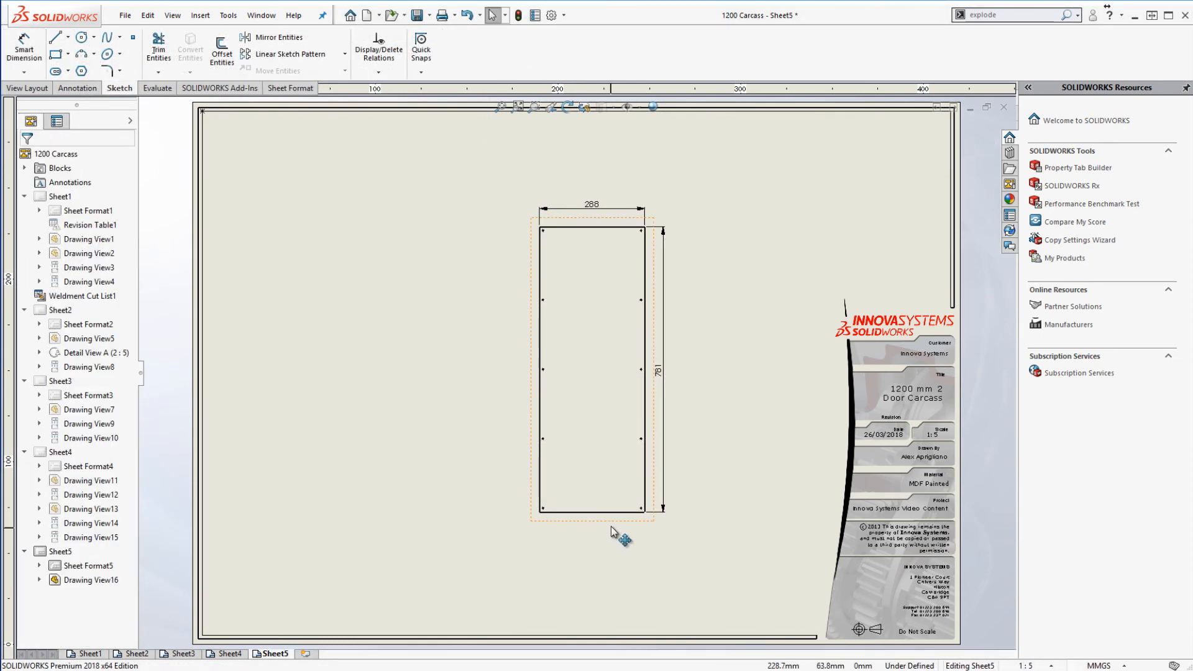